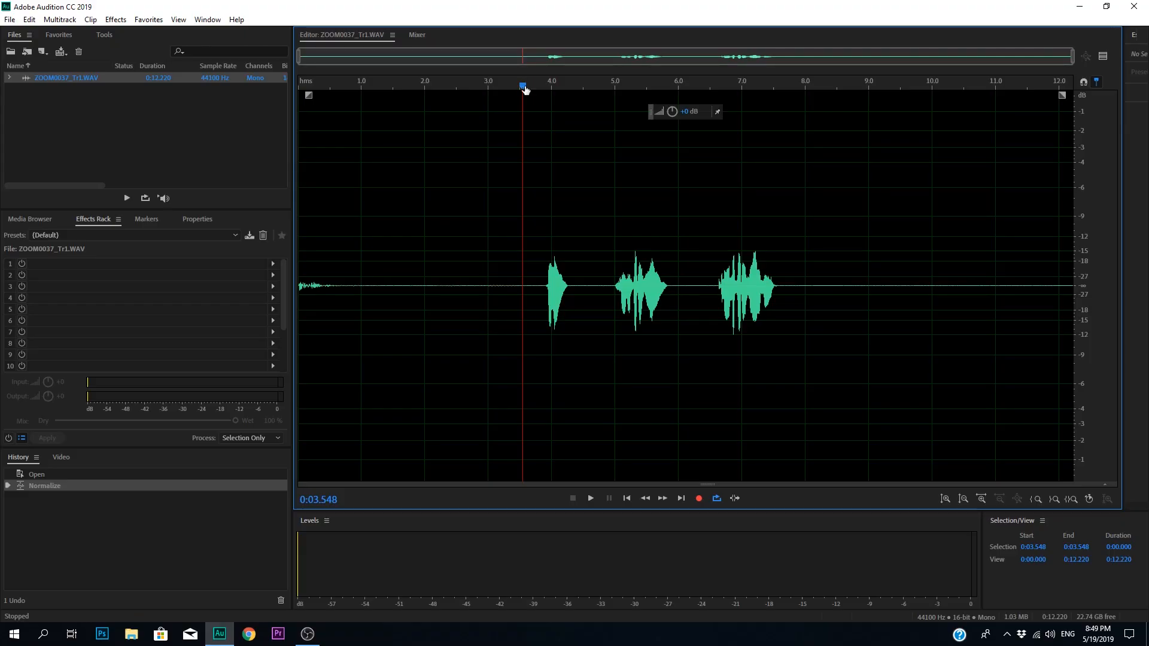
- Audition the voice from just before the first word, then load FFT Filter's Telephone - Receiver preset
click(622, 86)
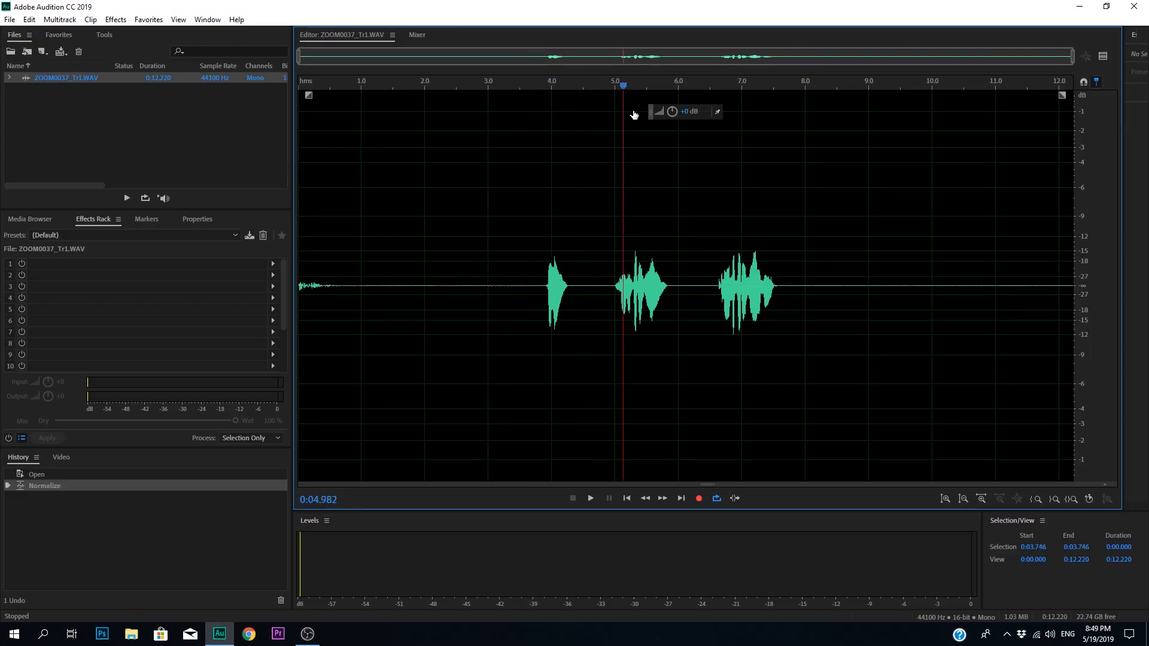
click(524, 85)
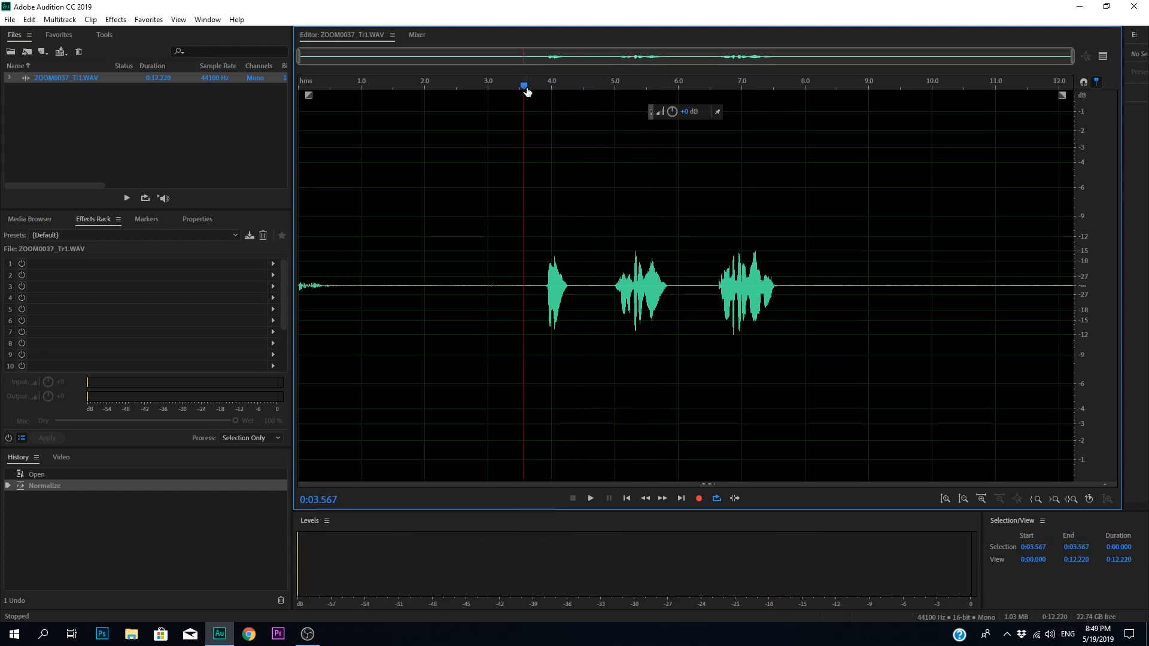
click(590, 498)
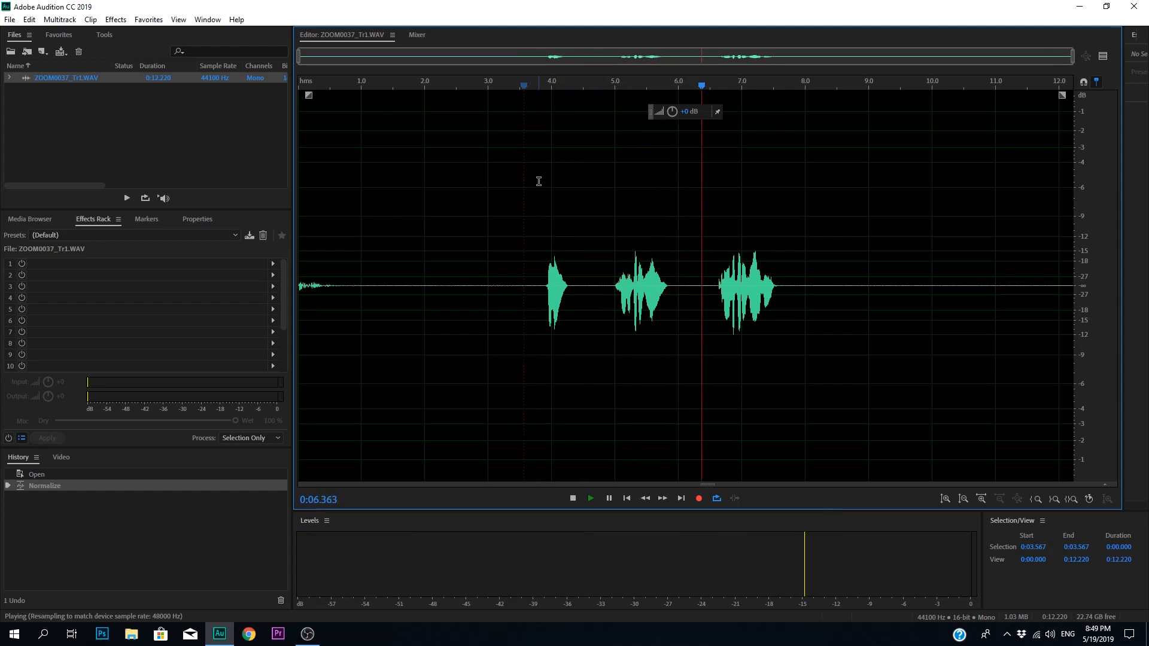
click(571, 498)
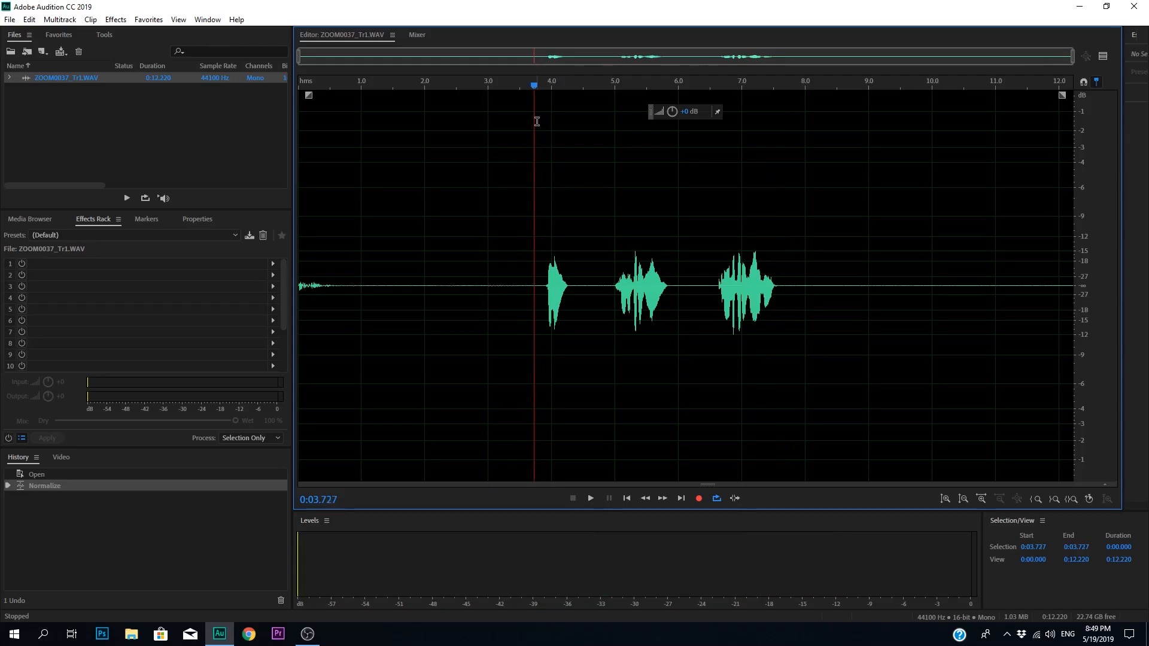
mouse_move(131, 51)
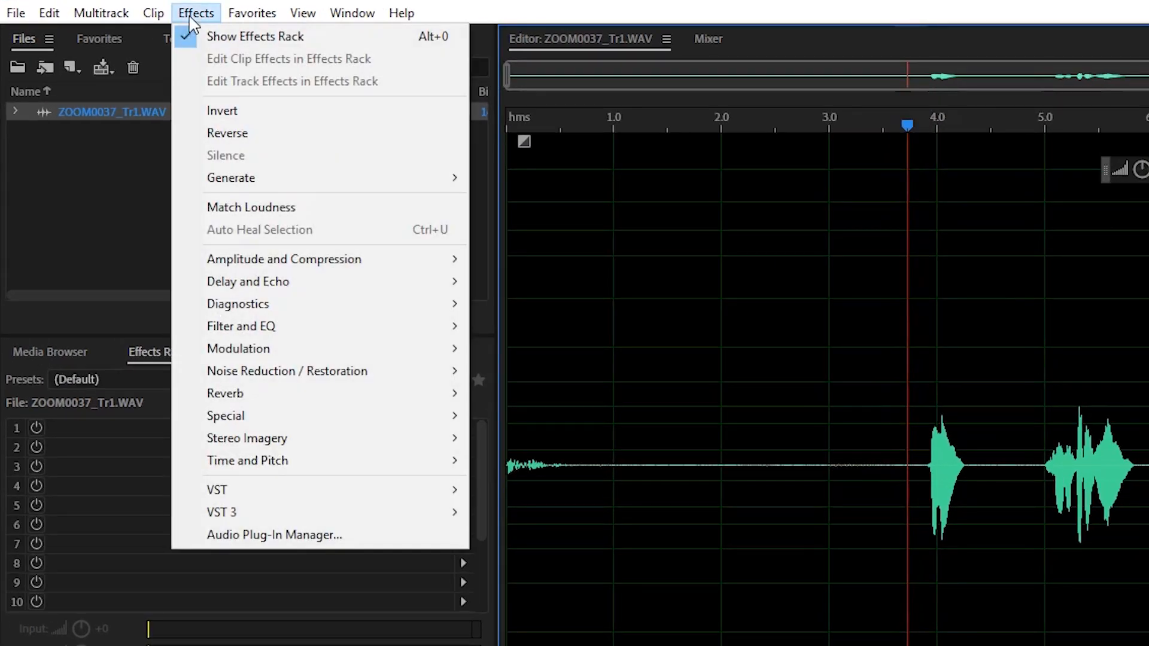
mouse_move(320, 326)
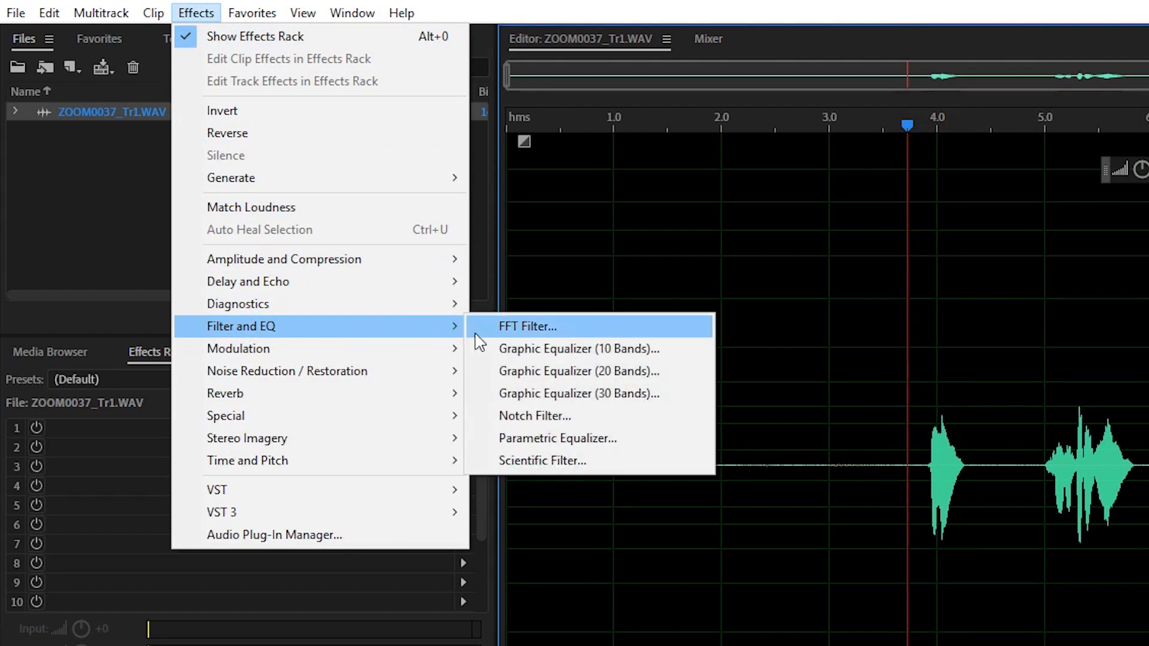
click(529, 326)
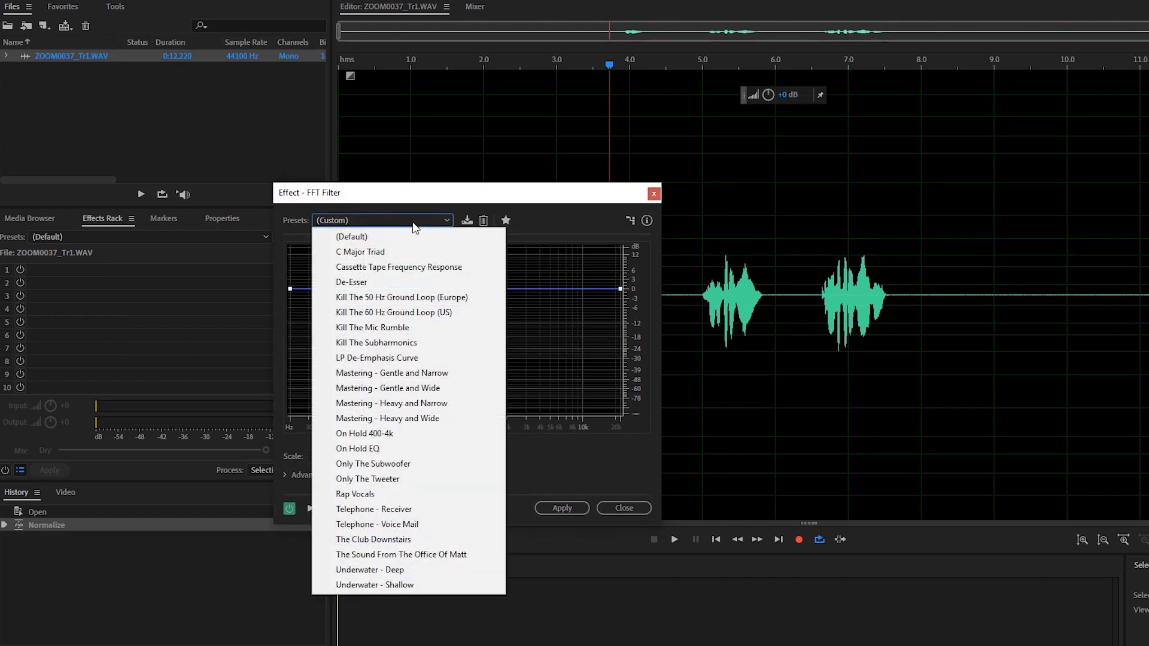
mouse_move(373, 509)
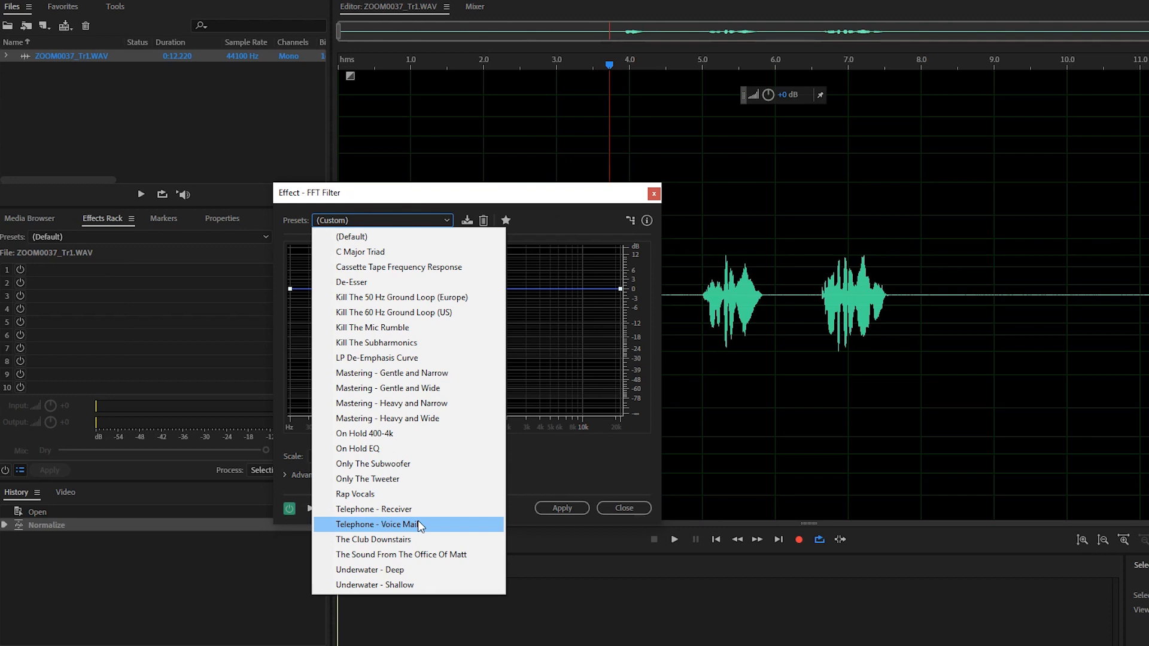
mouse_move(414, 513)
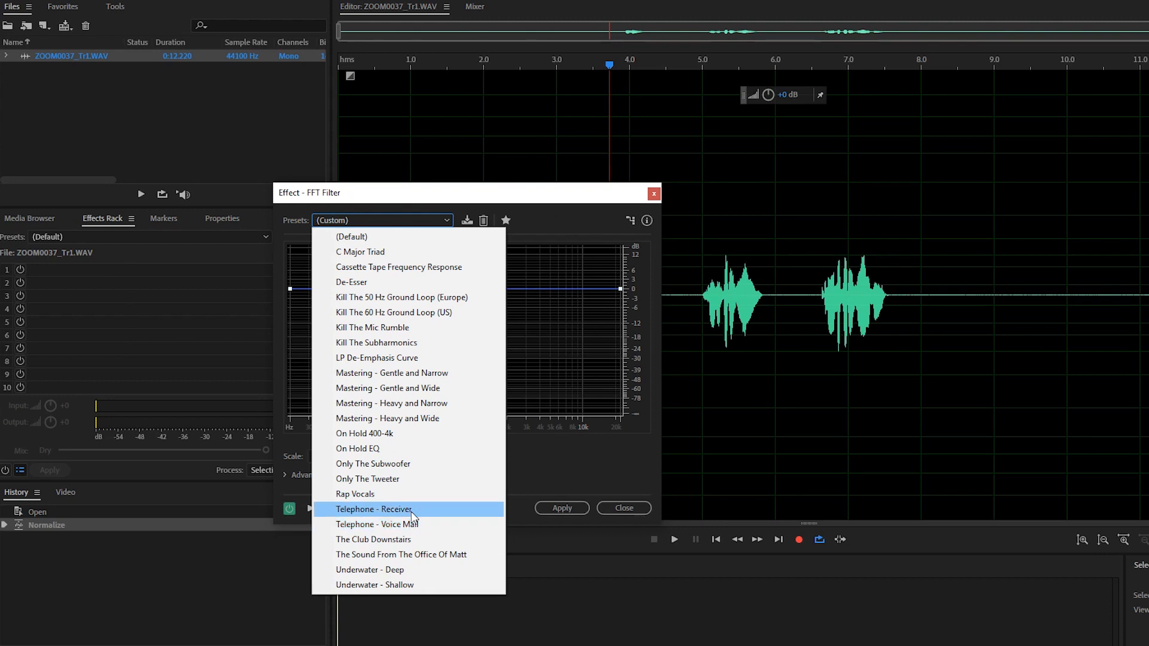
click(374, 510)
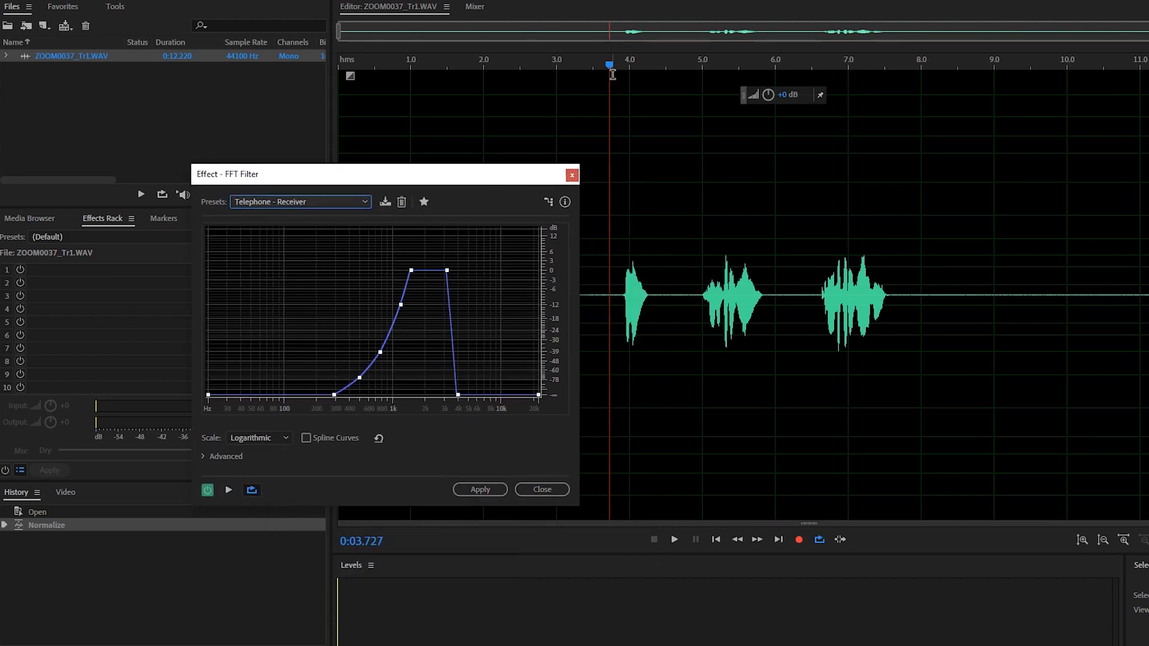
- Preview and apply the Telephone - Receiver filter, play the result, then undo it
click(228, 489)
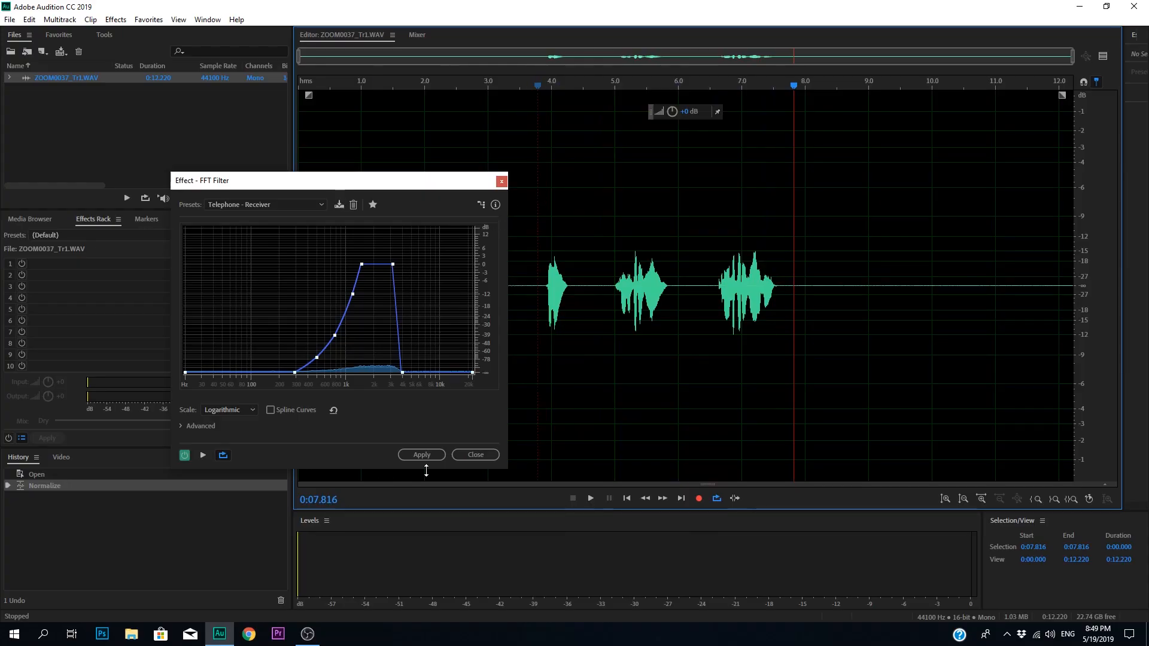
click(421, 454)
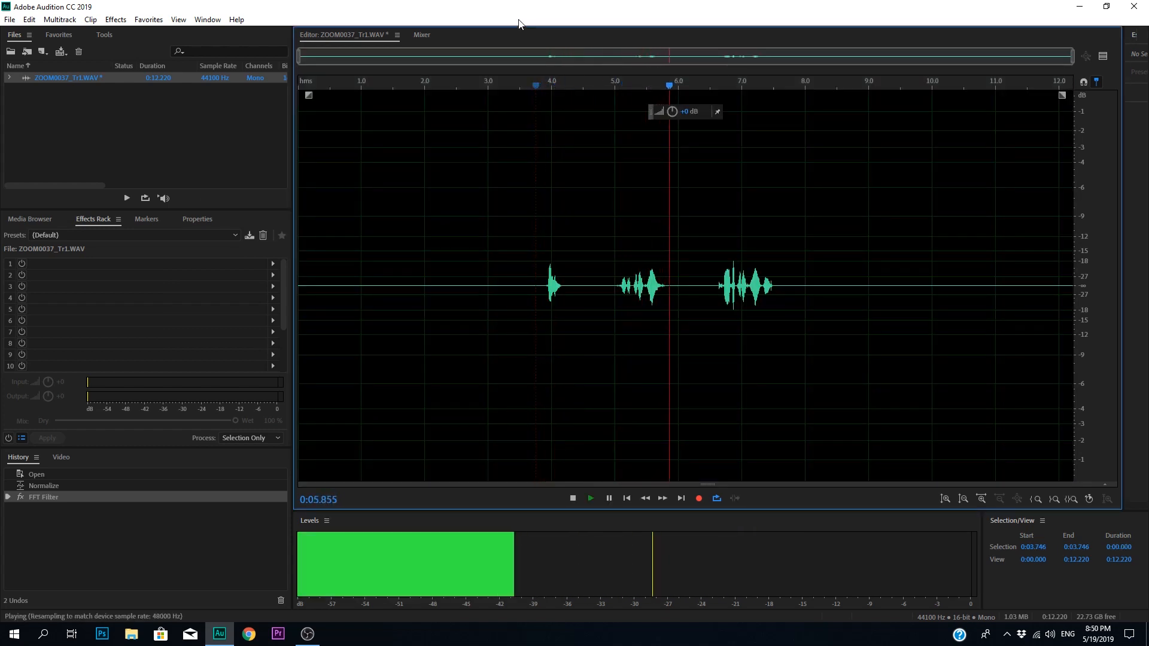
click(571, 499)
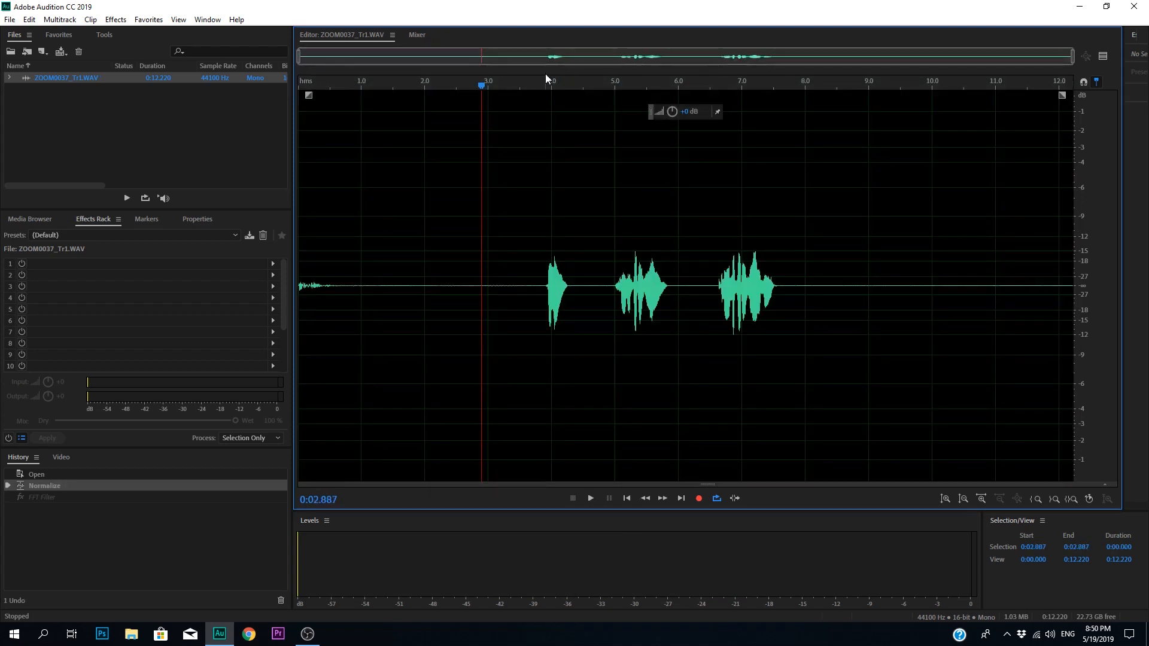
click(114, 19)
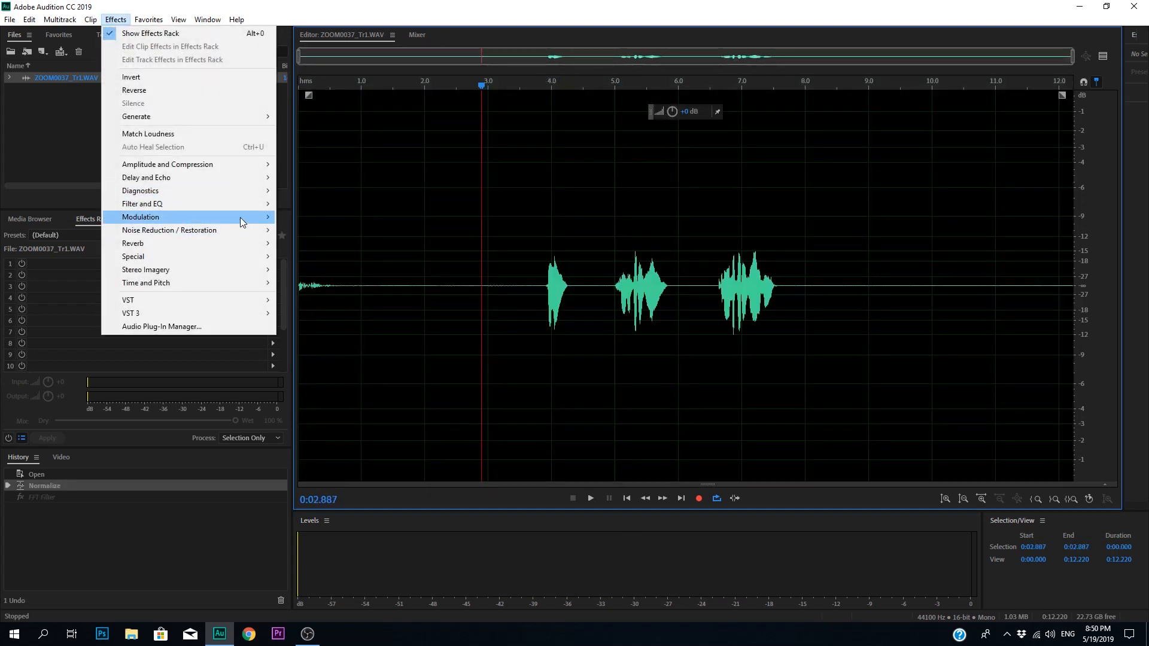
- Load the Telephone - Voice Mail preset in the FFT Filter to inspect its curve
click(142, 204)
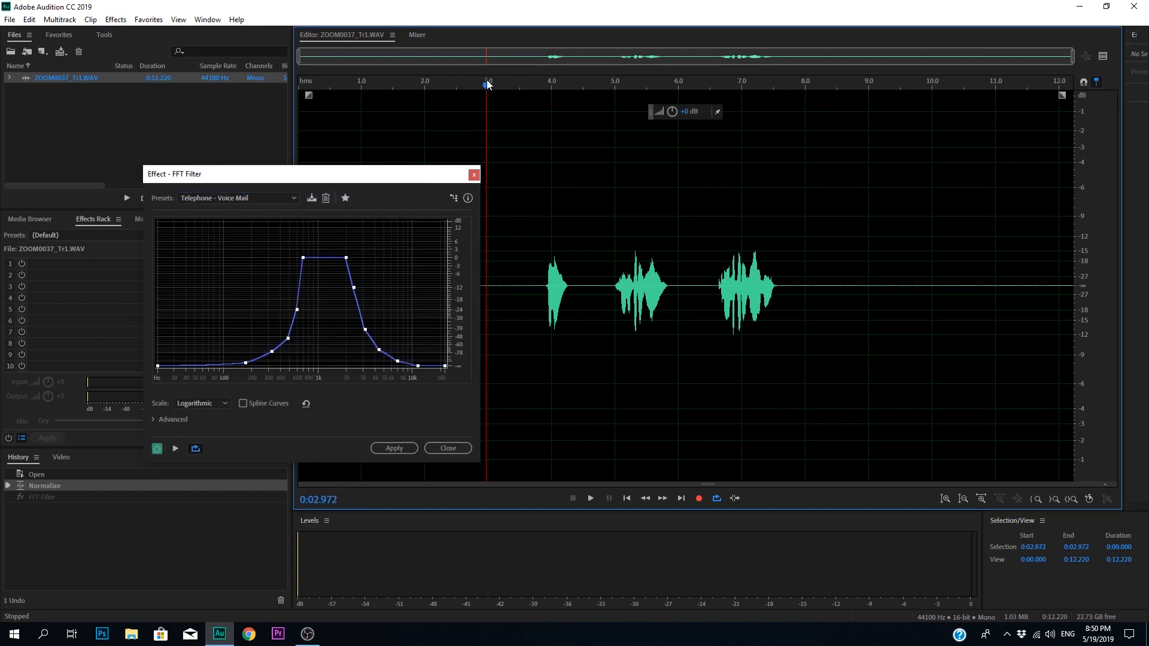
click(590, 498)
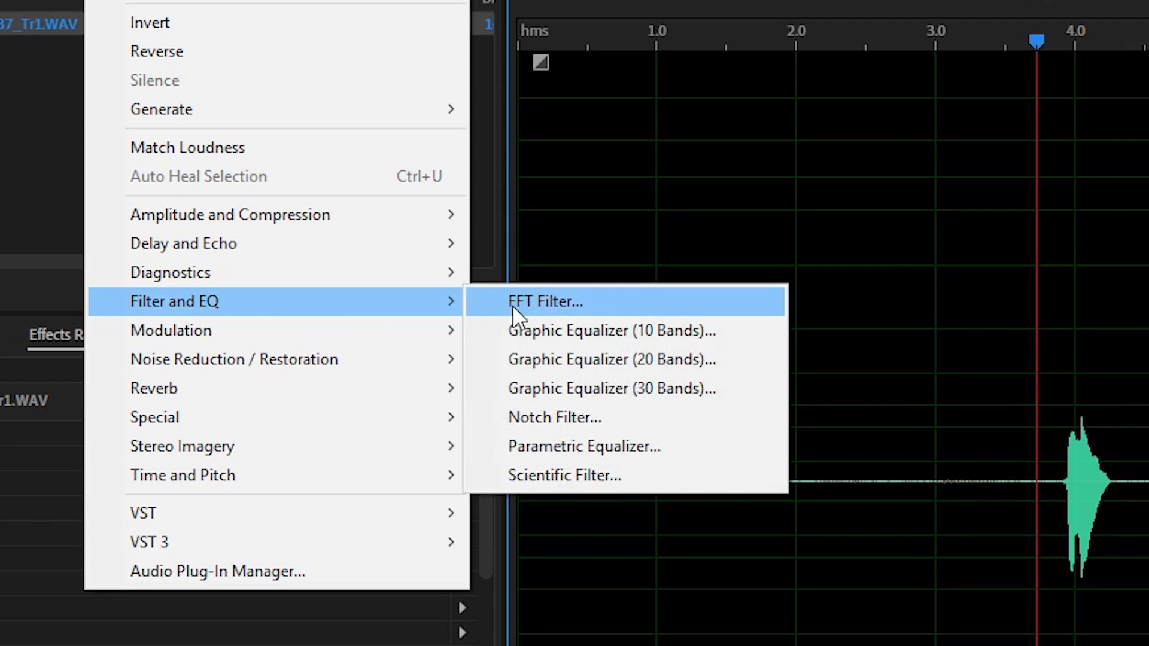
- Reopen the FFT Filter effect from the Filter and EQ submenu
click(545, 302)
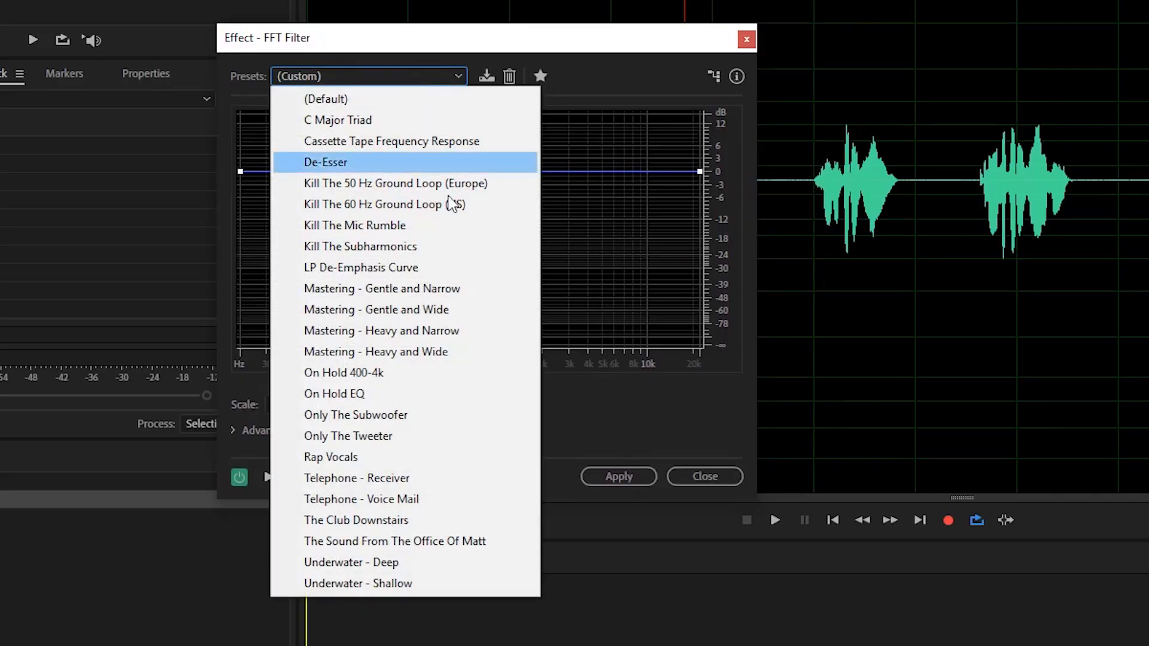
mouse_move(421, 499)
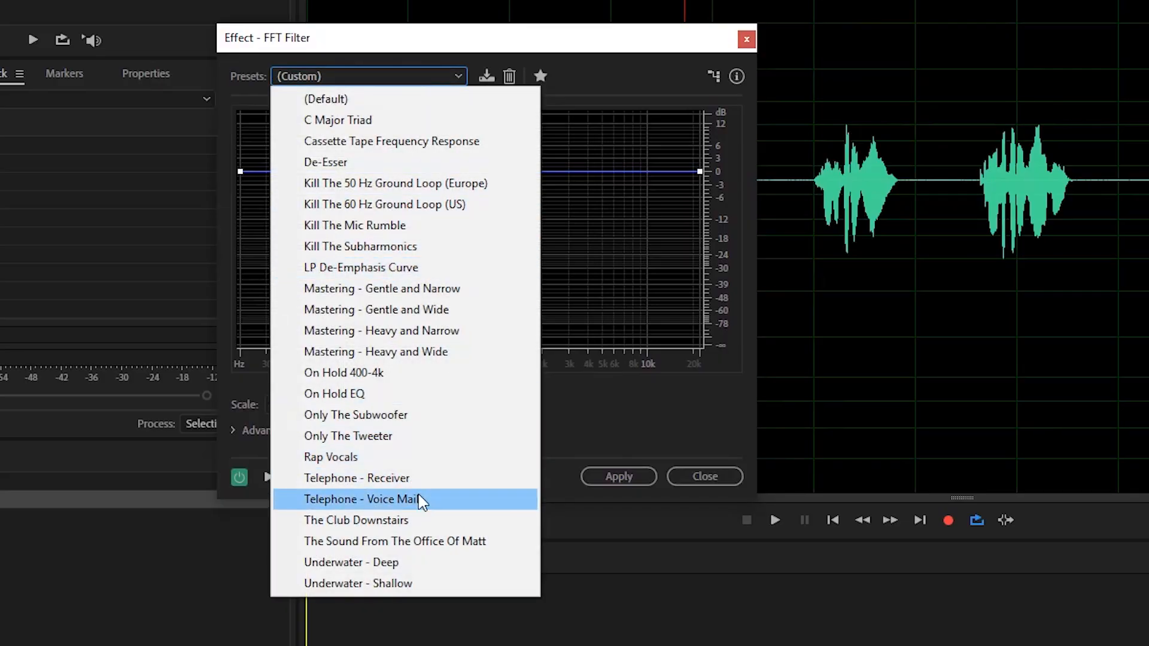